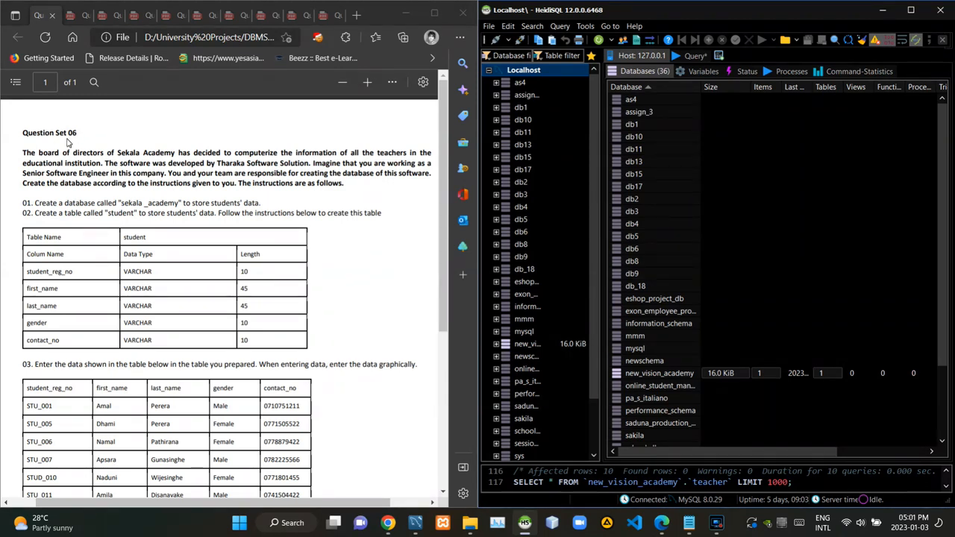
mouse_move(74, 129)
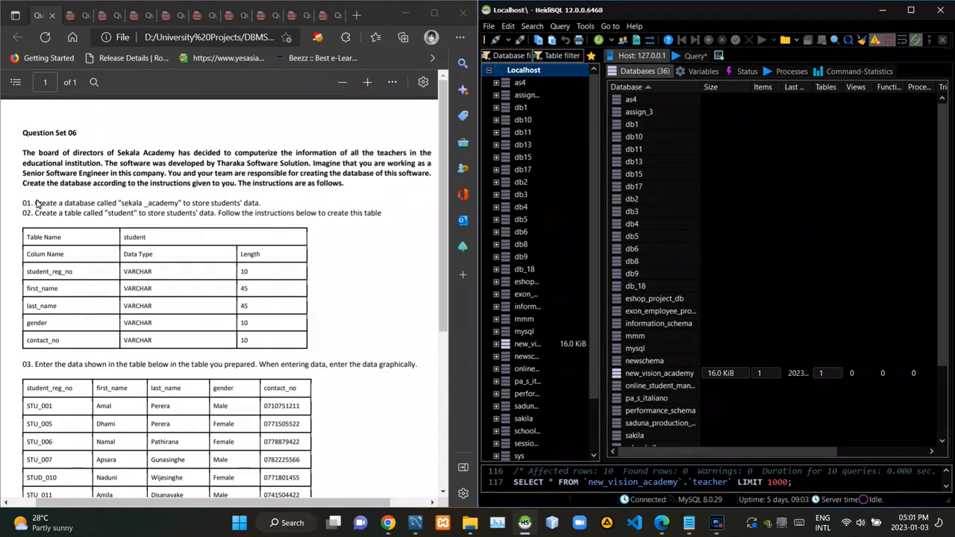
mouse_move(135, 202)
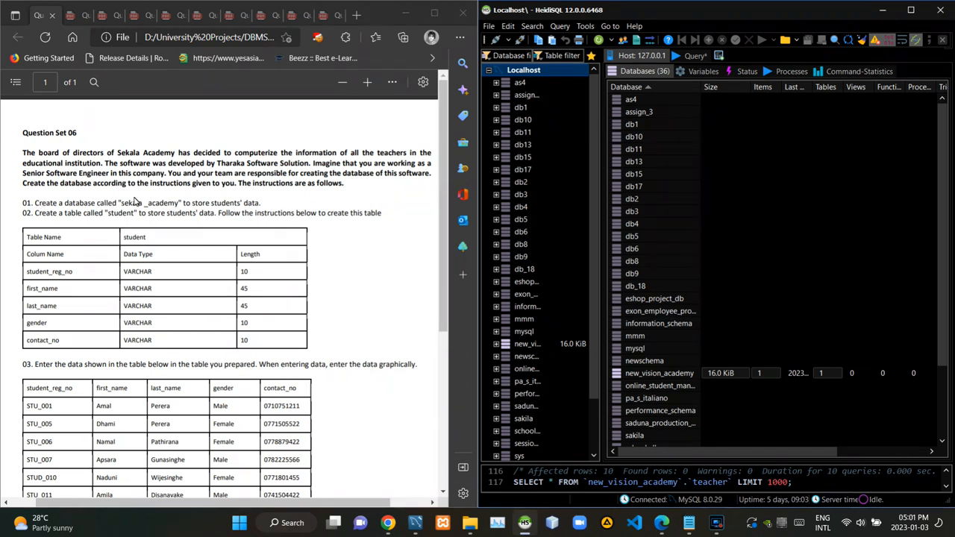
Create a new database named 'sekala _academy' on Localhost
double_click(149, 202)
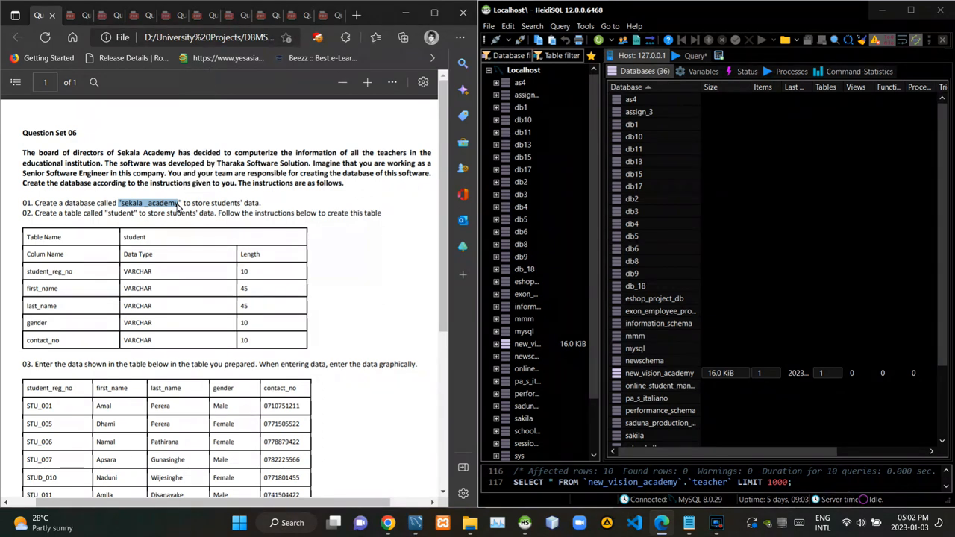
right_click(523, 69)
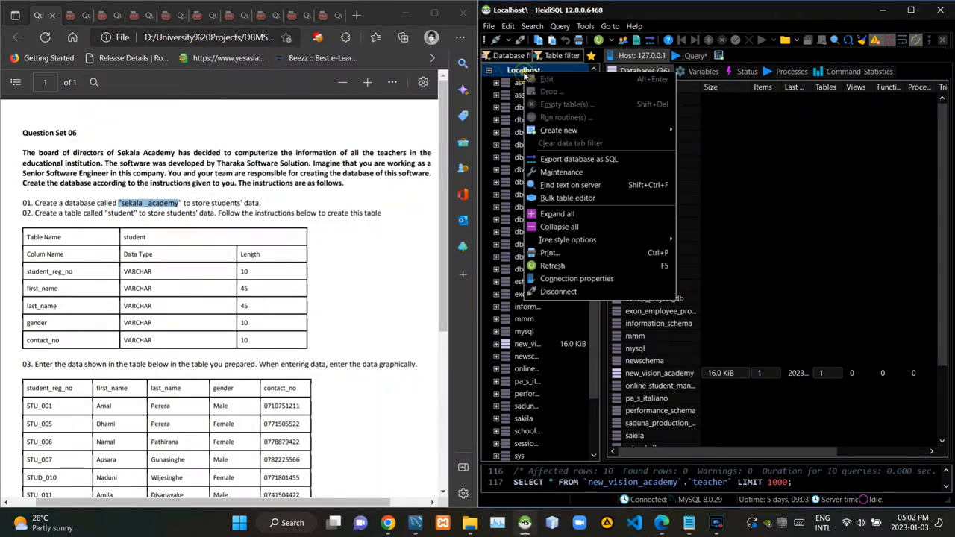
mouse_move(559, 130)
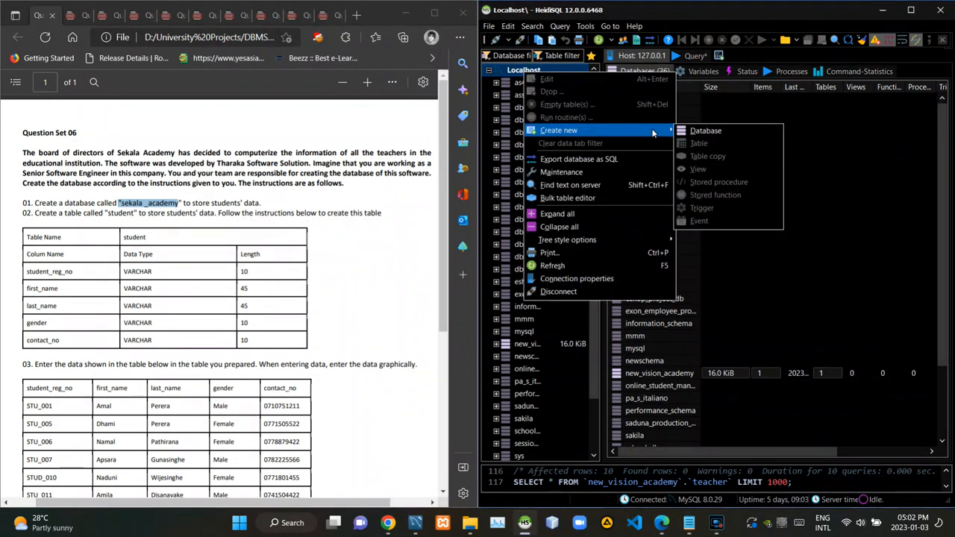
left_click(704, 131)
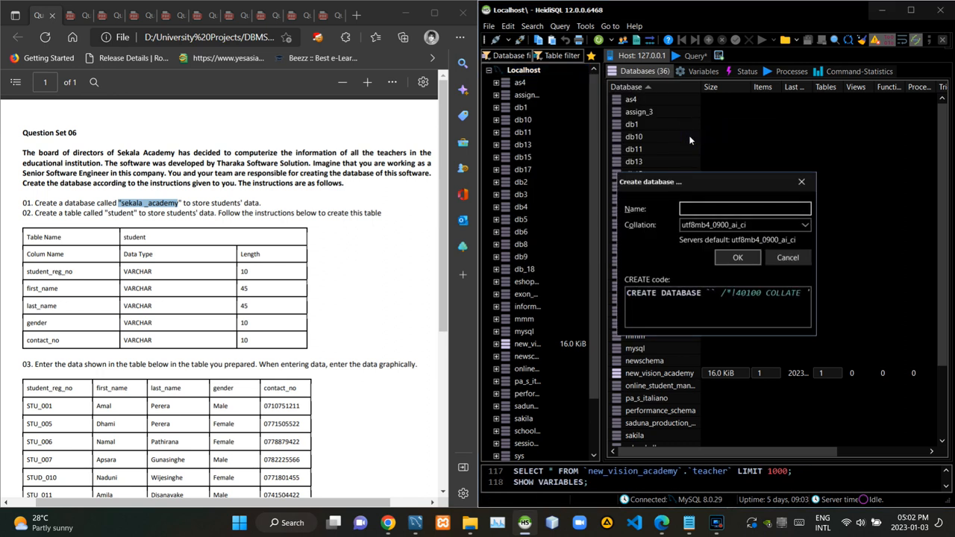
type("sekala _academy")
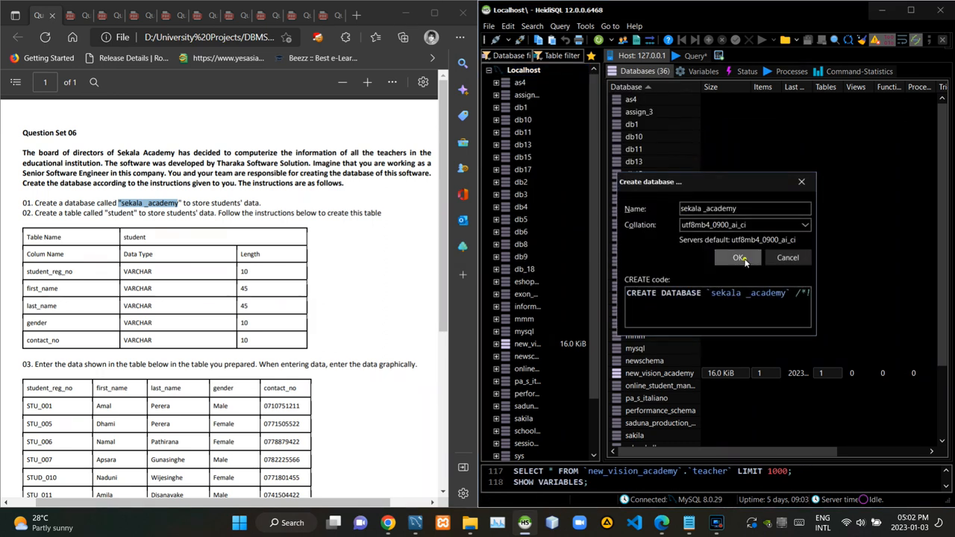
left_click(737, 257)
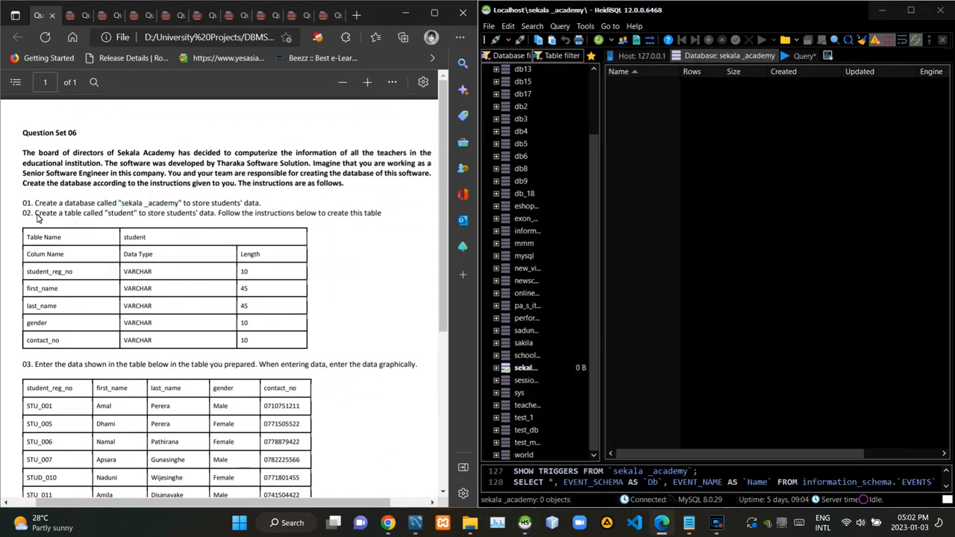
mouse_move(357, 226)
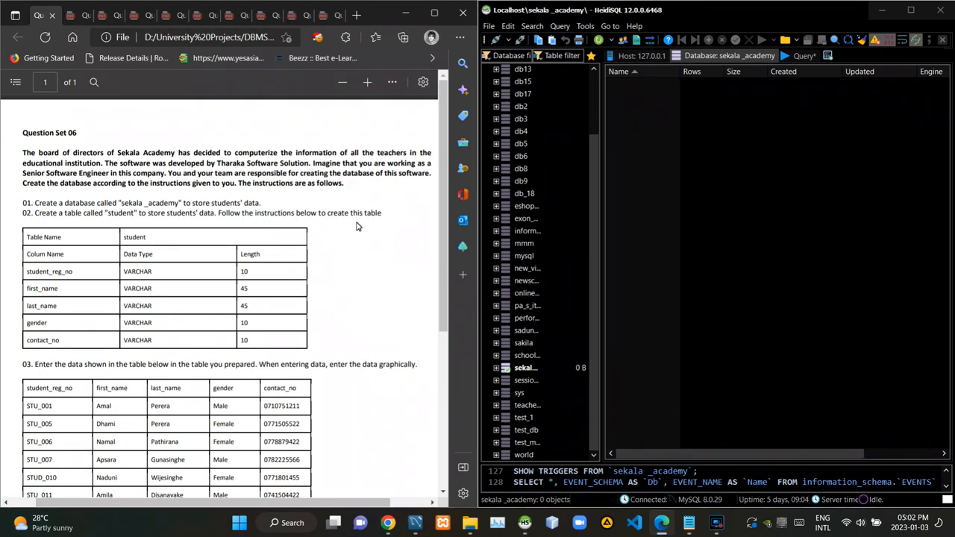
mouse_move(151, 220)
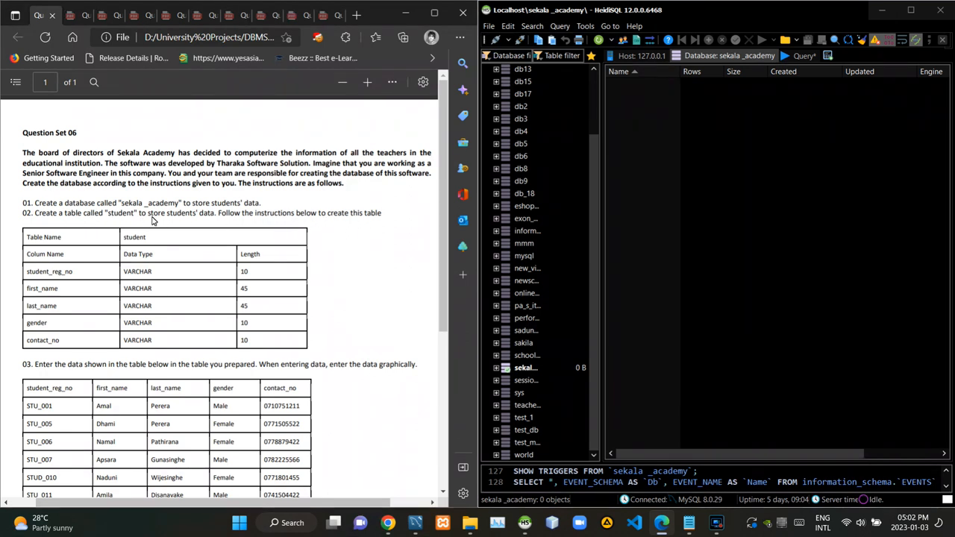
Start a student table in sekala _academy and add the student_reg_no column with its data type
left_click(524, 368)
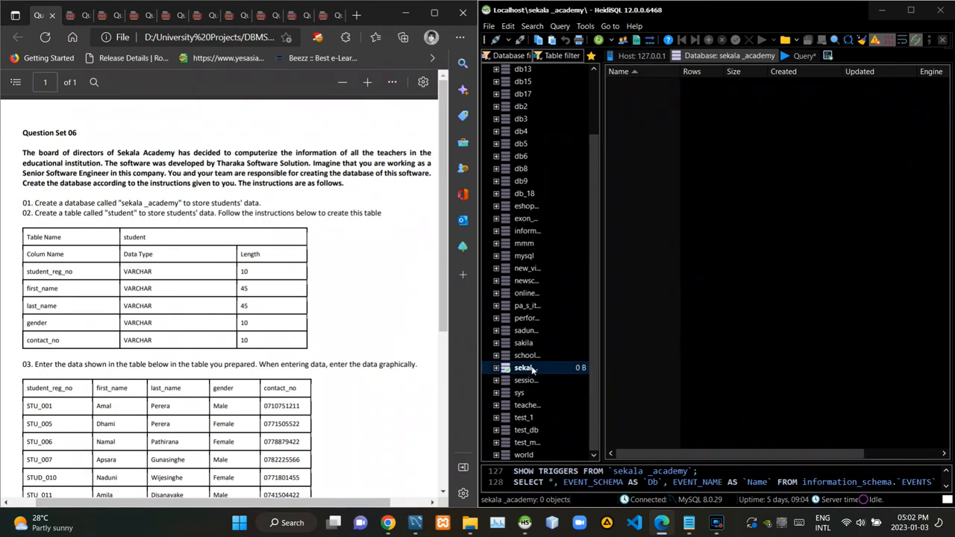
right_click(524, 368)
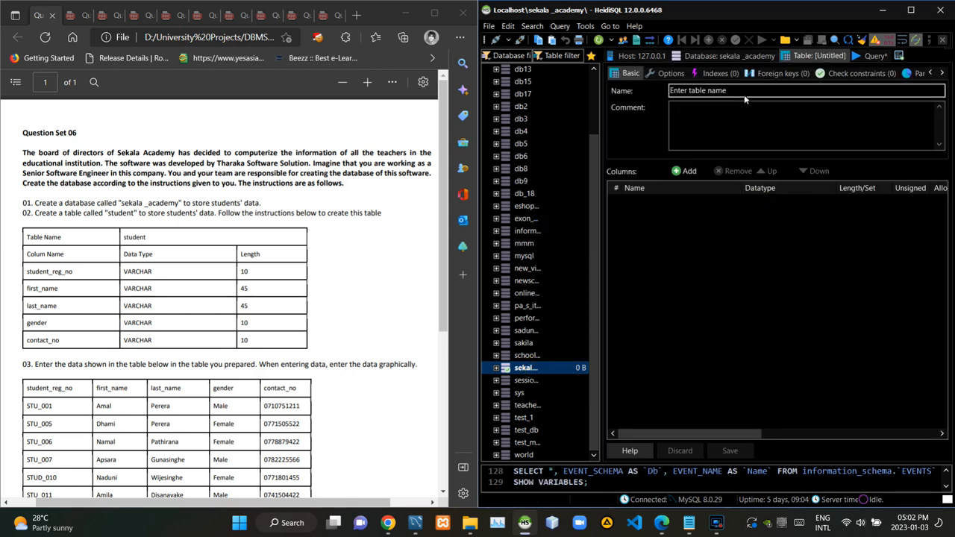
type("student")
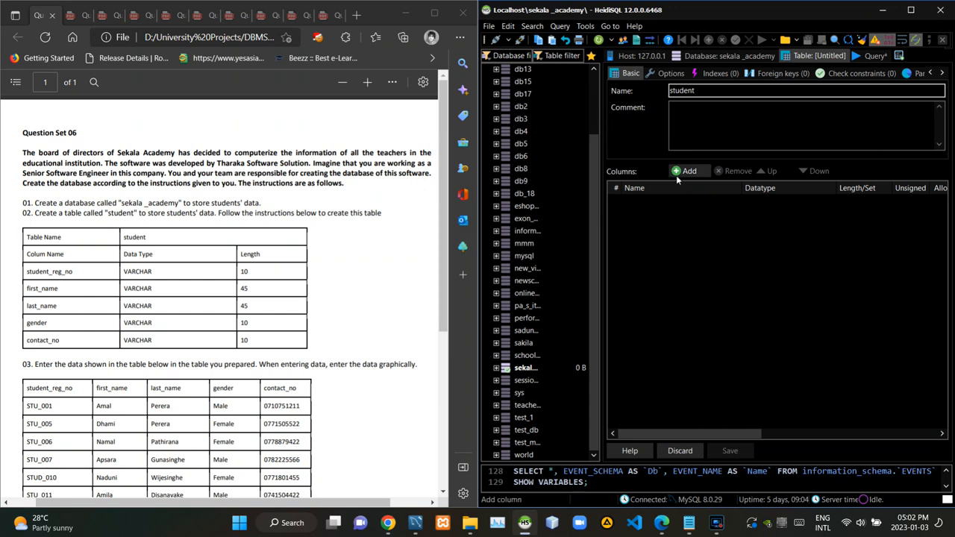
left_click(684, 170)
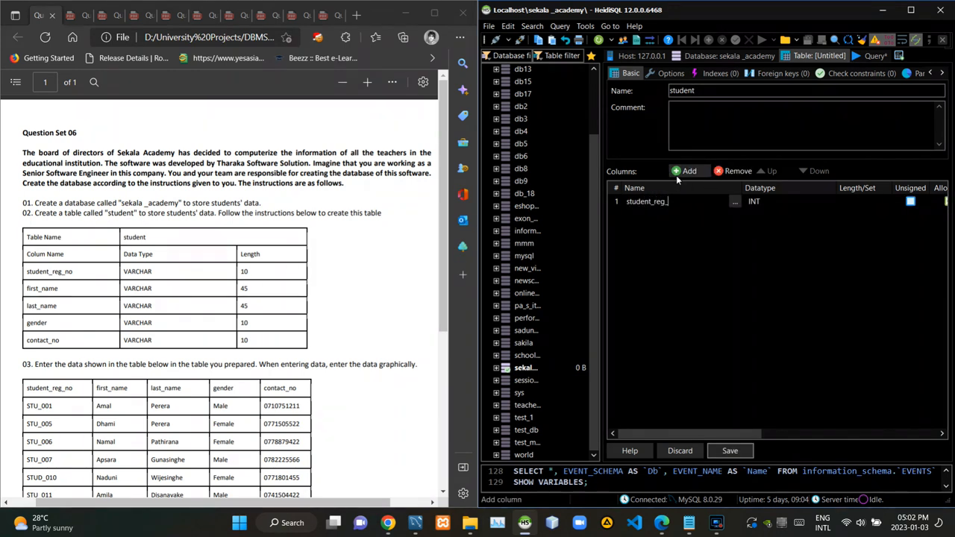
left_click(759, 202)
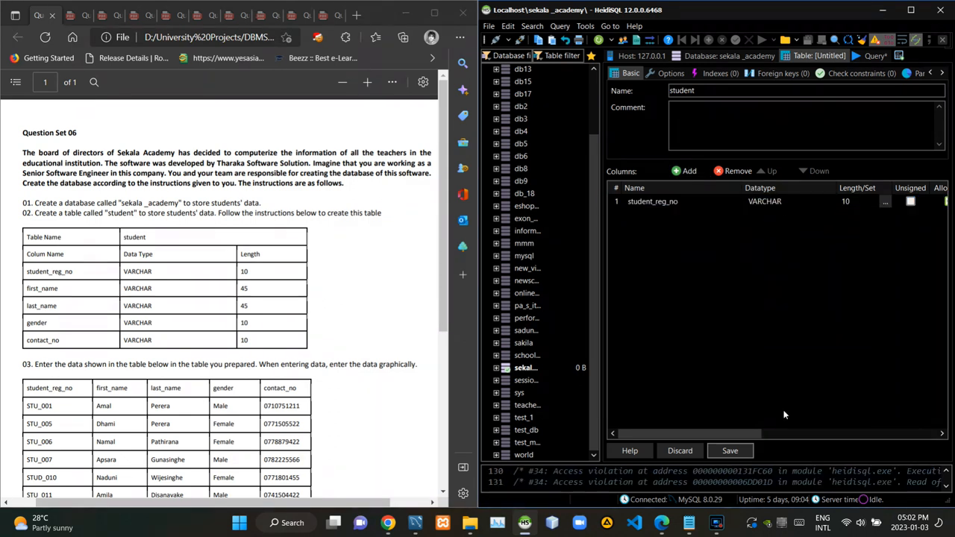
Make student_reg_no the primary key and add first_name through contact_no columns
right_click(653, 201)
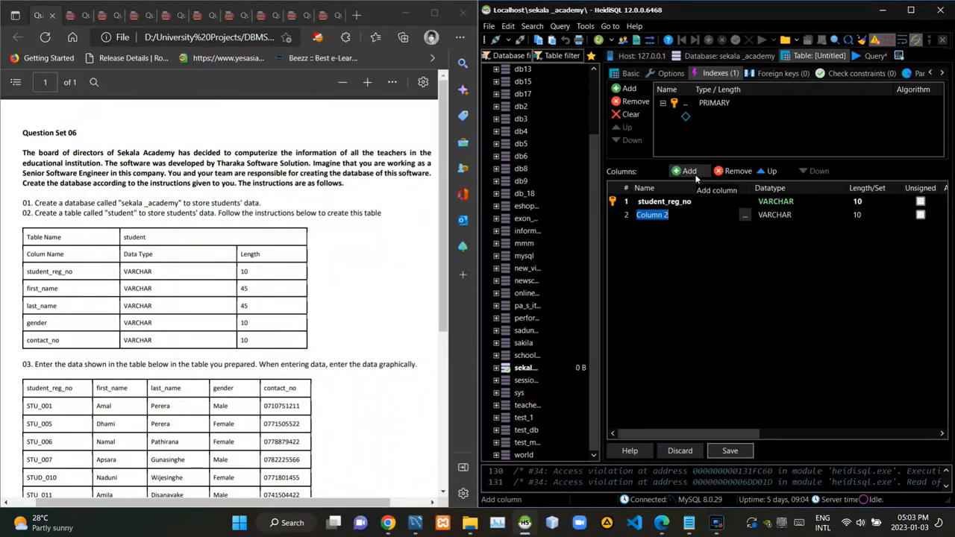
type("first_name")
left_click(873, 215)
type("45")
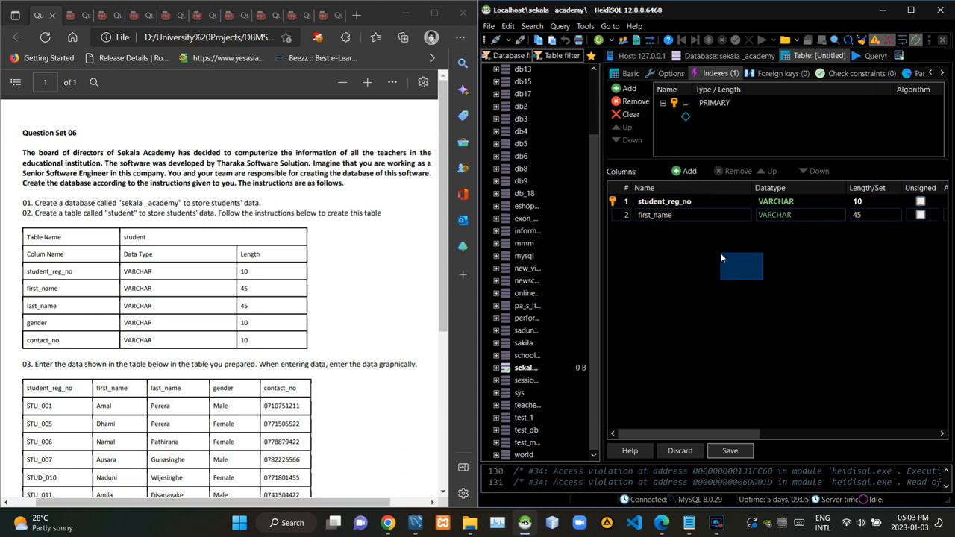
left_click(688, 170)
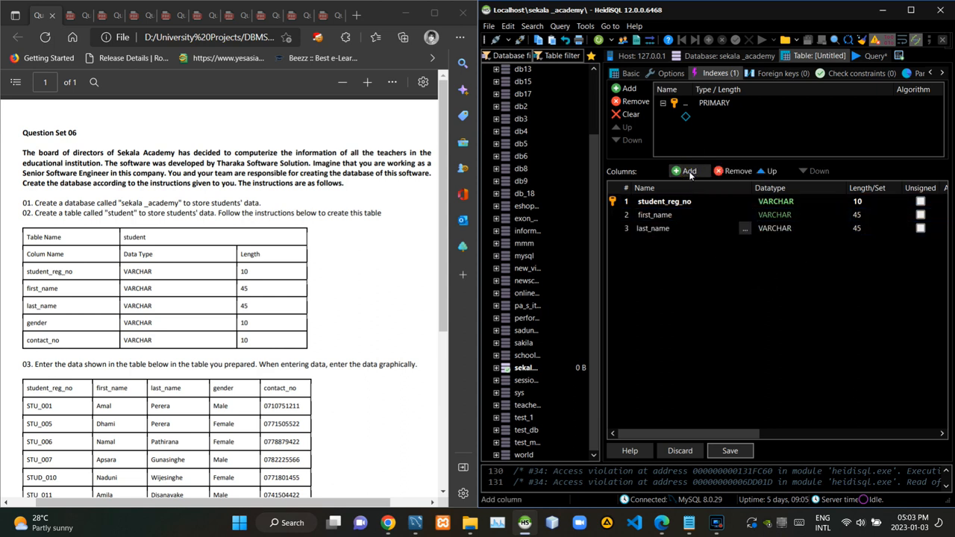
left_click(688, 170)
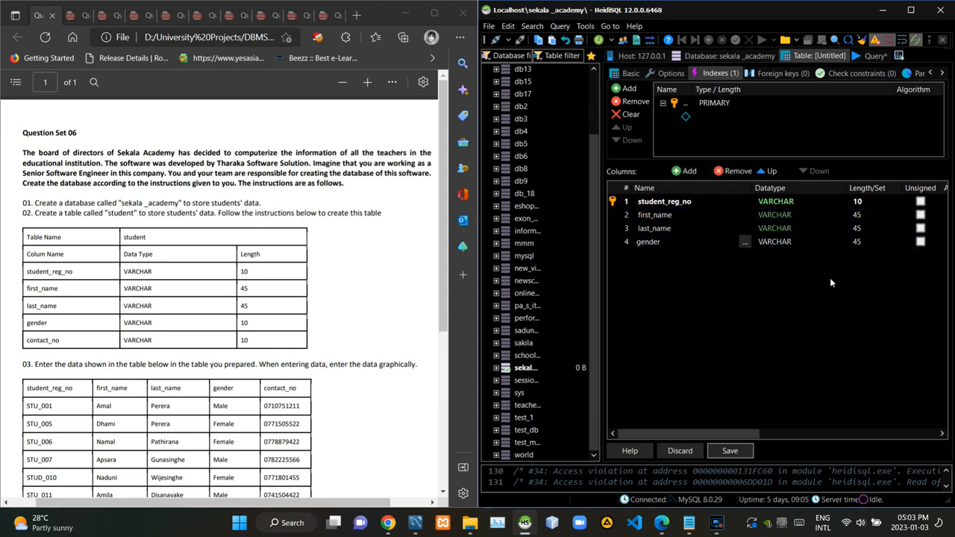
left_click(685, 170)
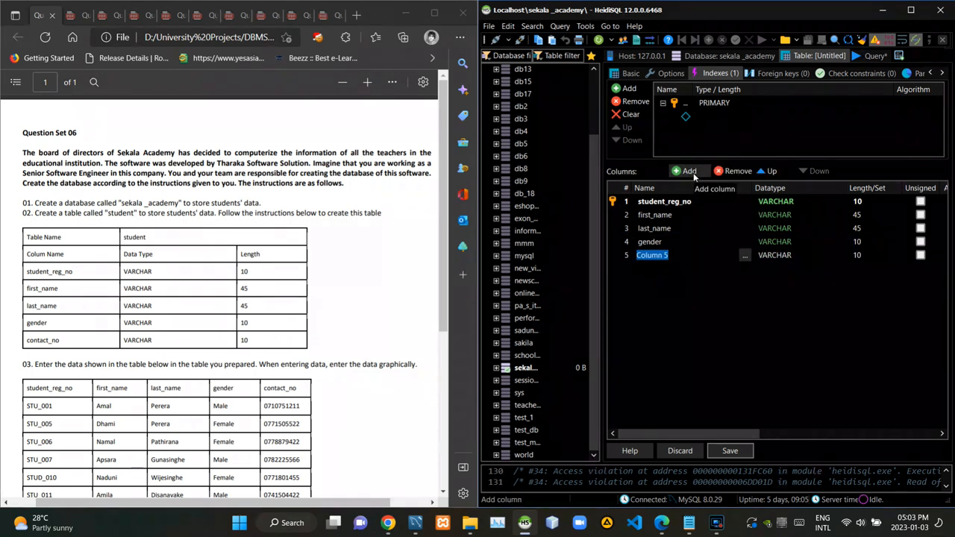
type("contact_no")
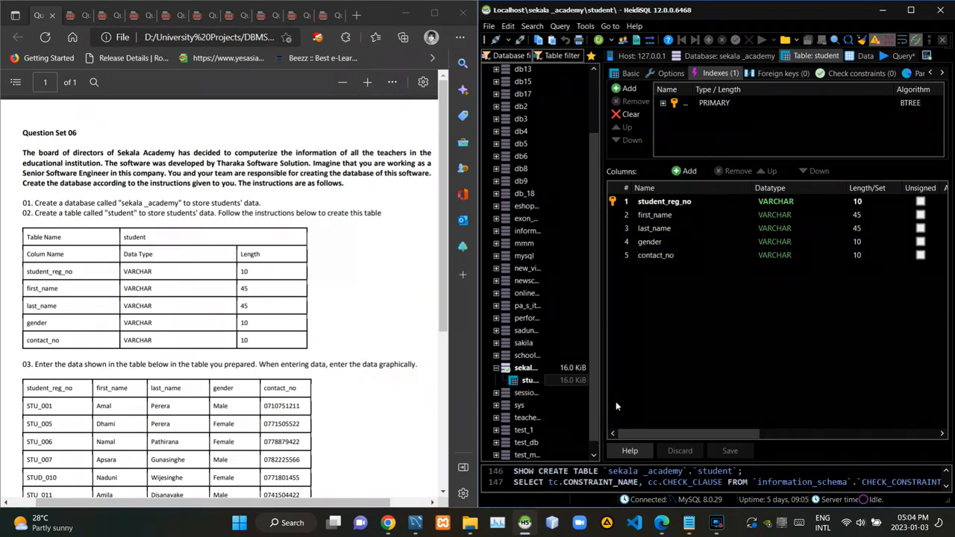
Show the student table's Data grid with its five empty columns
left_click(863, 55)
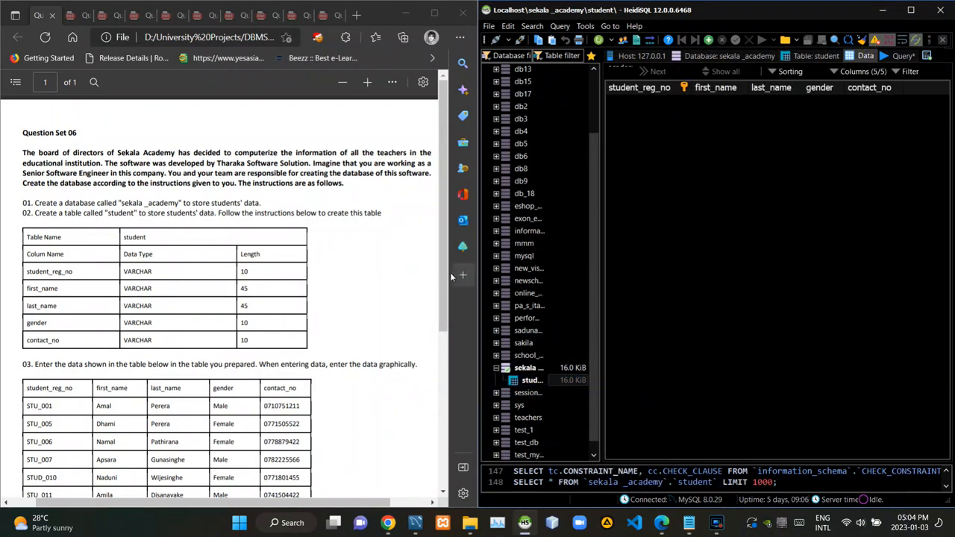
scroll("down", 3)
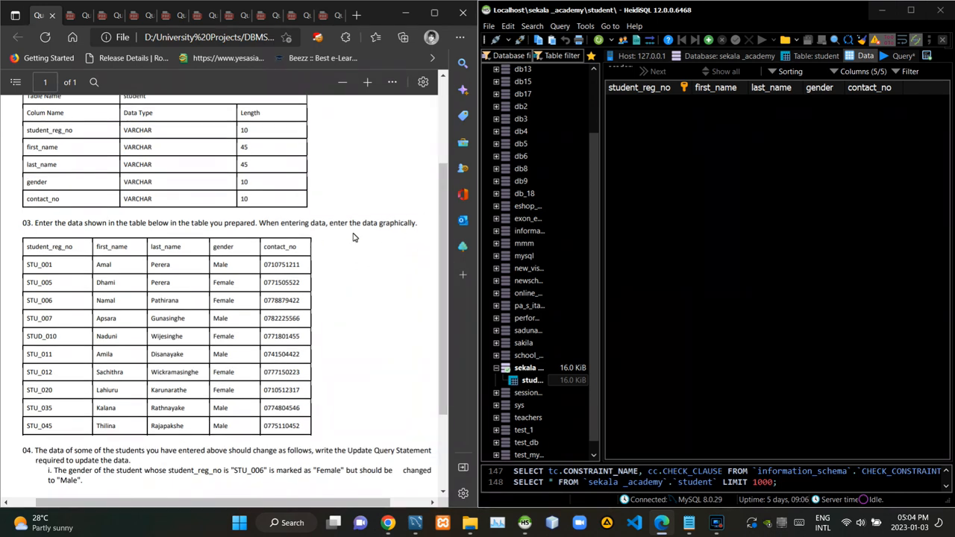
mouse_move(399, 234)
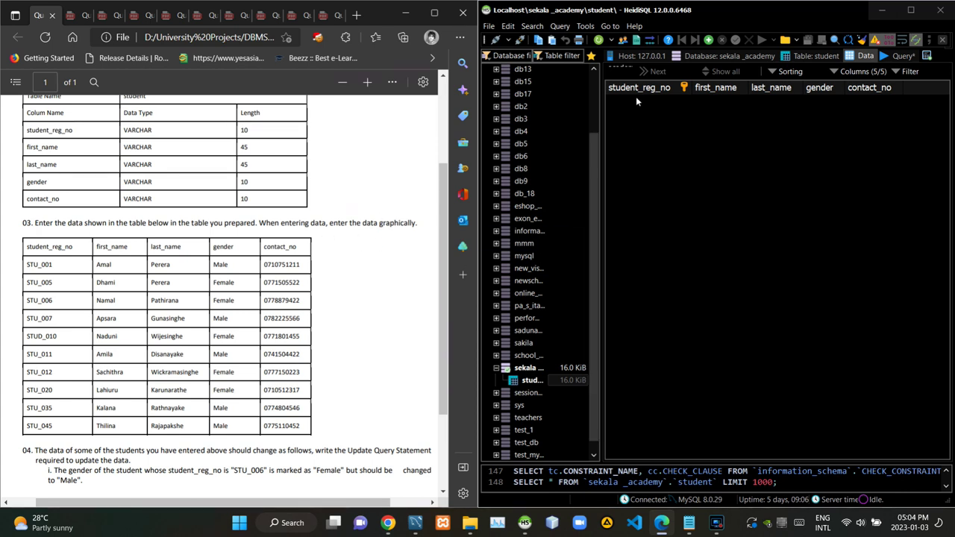
Enter students STU_001, STU_005, STU_006, STU_007 and STU_010 with names, genders and contacts
type("STU_001")
type("Amal")
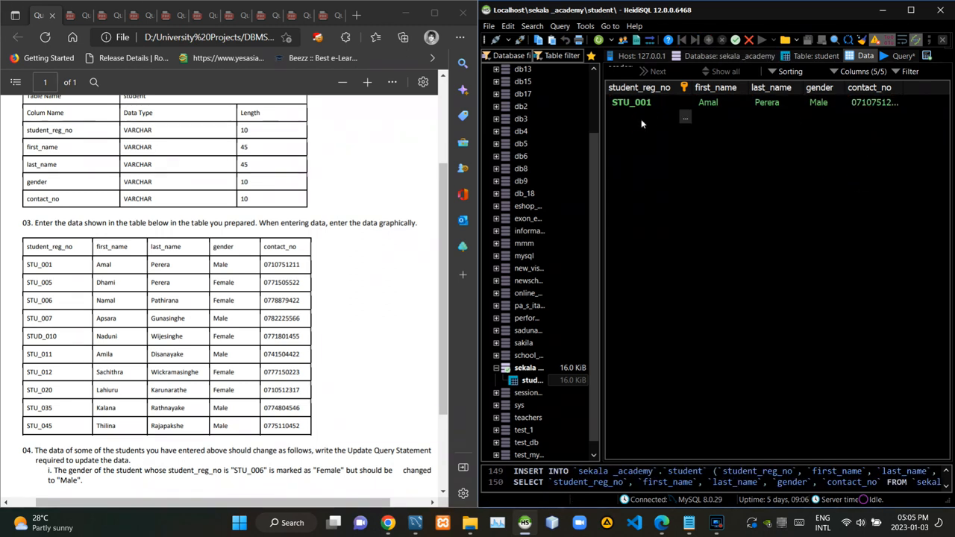
type("STU_005")
type("Female")
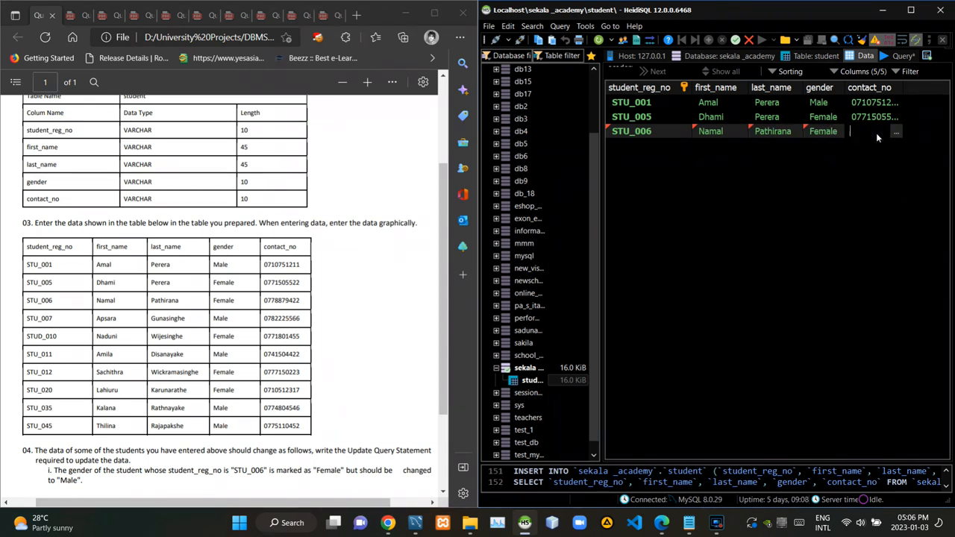
type("78879422")
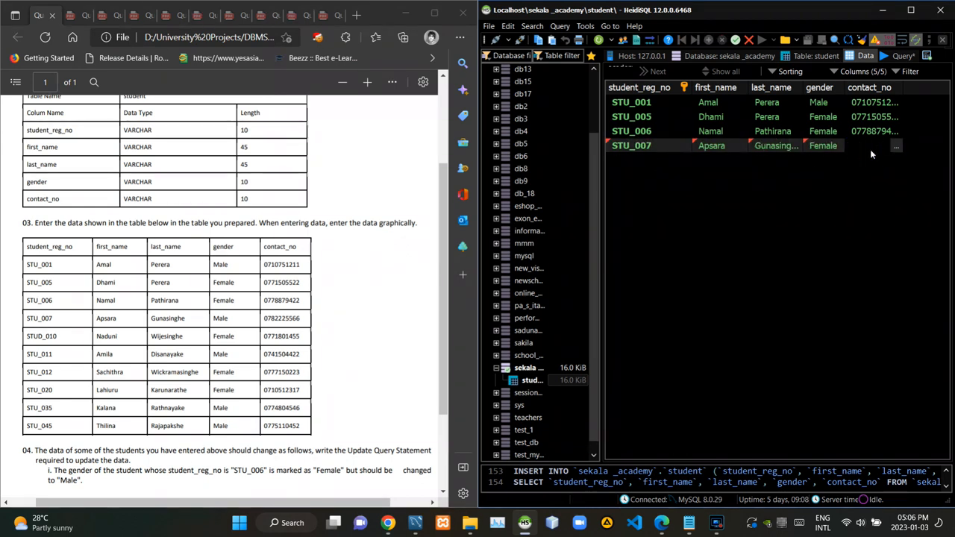
type("07822255...")
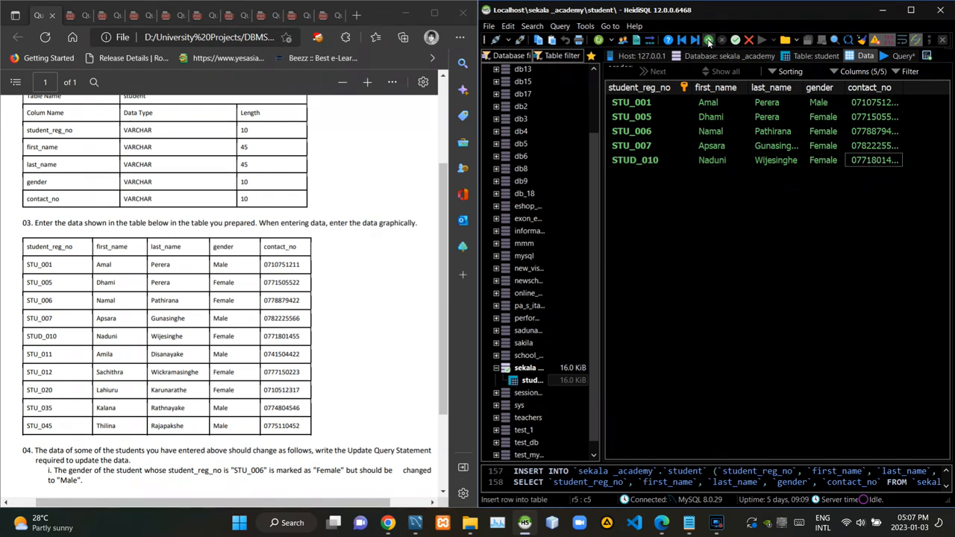
Add rows for STU_011, STU_012, STU_020, STU_035 and STU_045 with their details
left_click(710, 40)
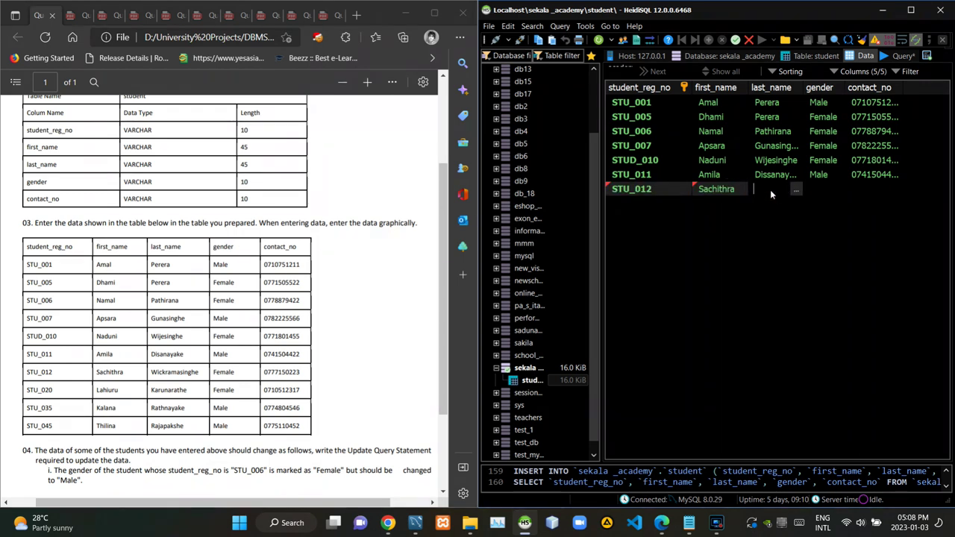
type("masinghe")
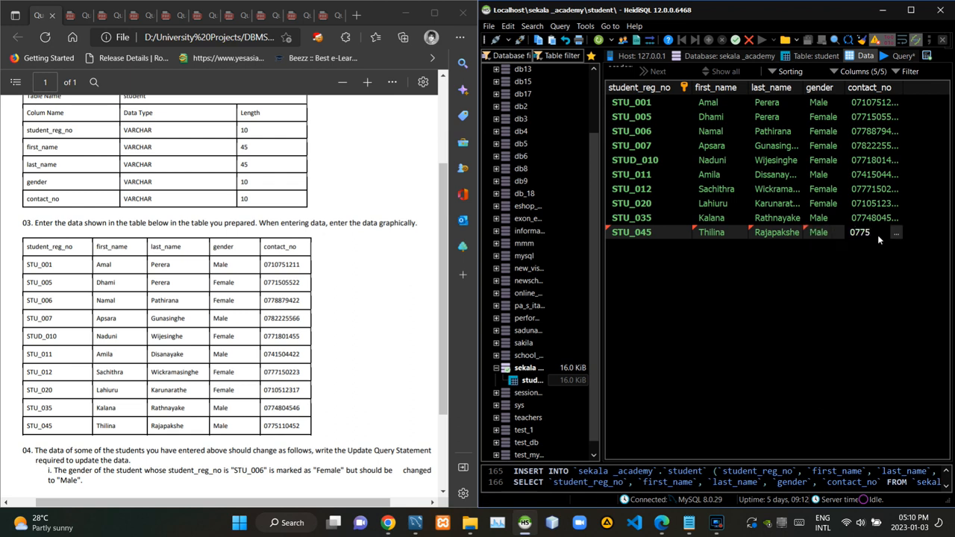
type("75110452")
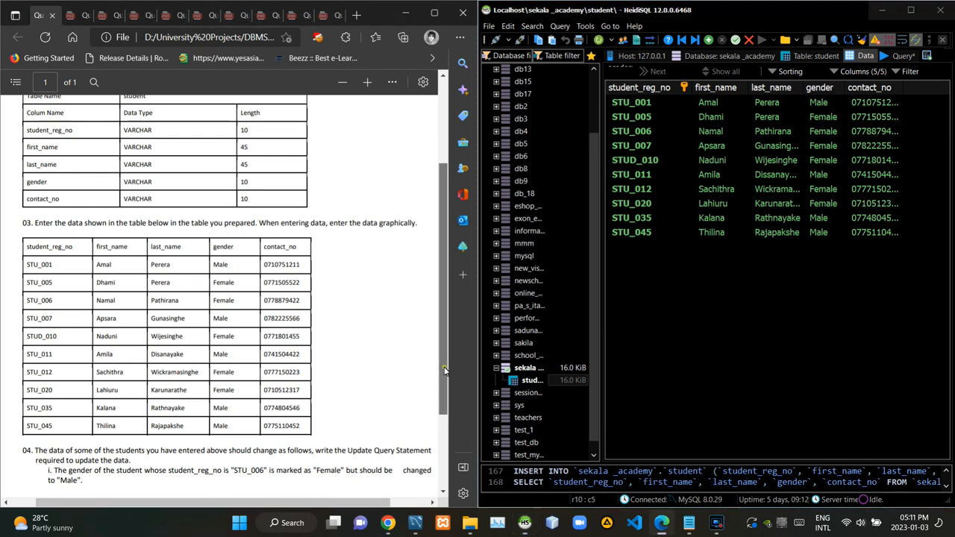
scroll("down", 3)
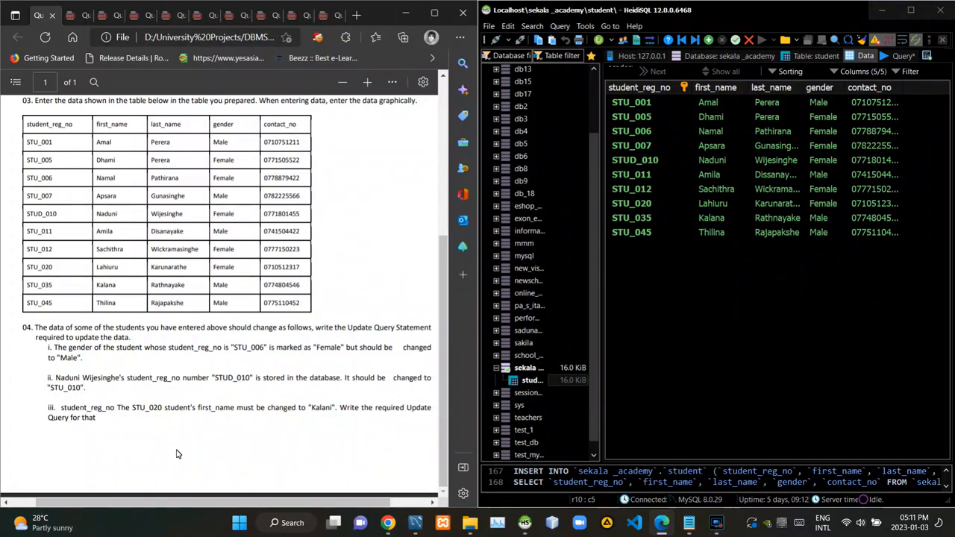
mouse_move(117, 321)
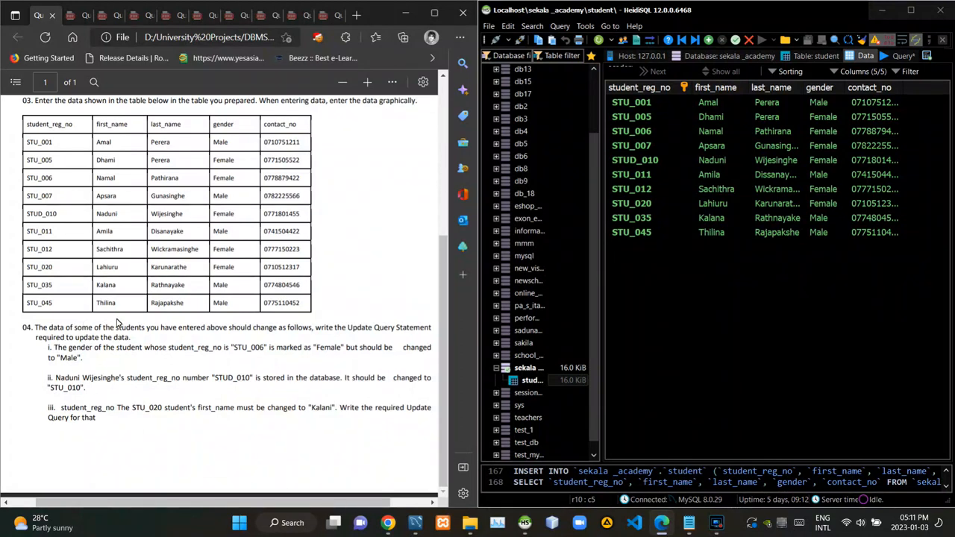
mouse_move(269, 401)
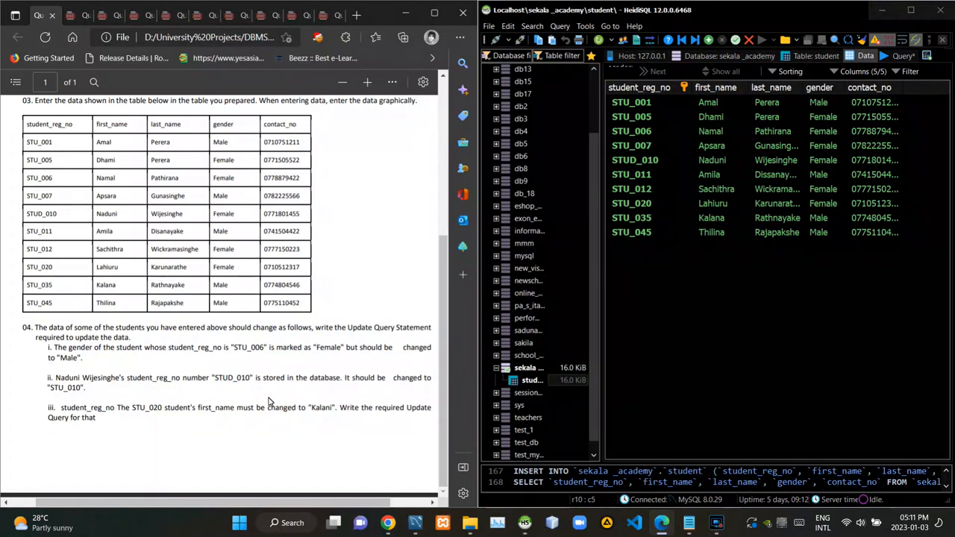
mouse_move(120, 338)
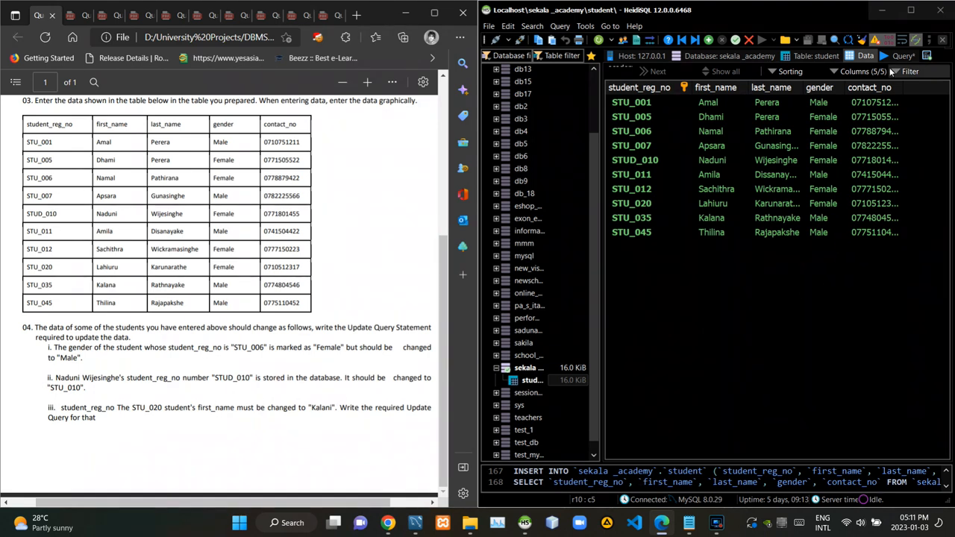
Open the Query editor and begin typing an UPDATE statement
left_click(903, 55)
type("UPDA")
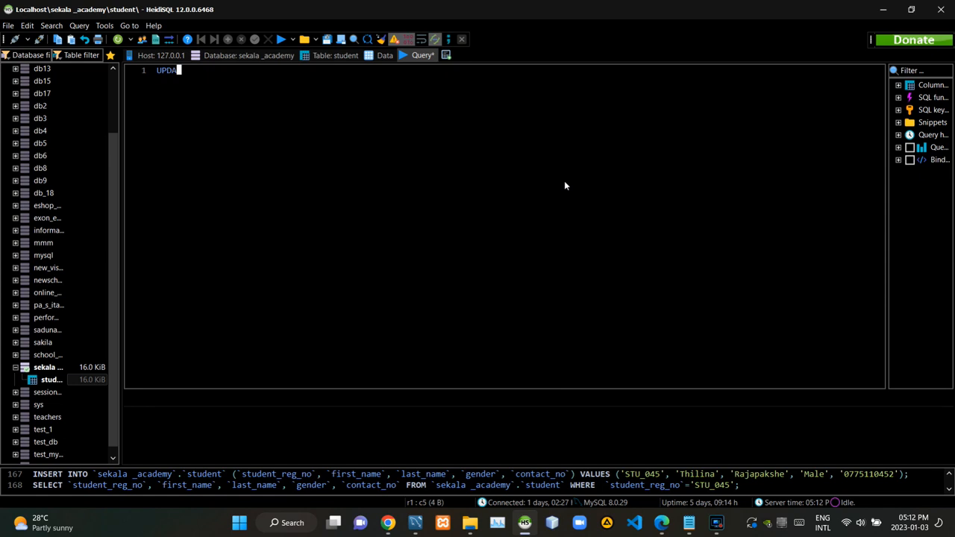
type("TE")
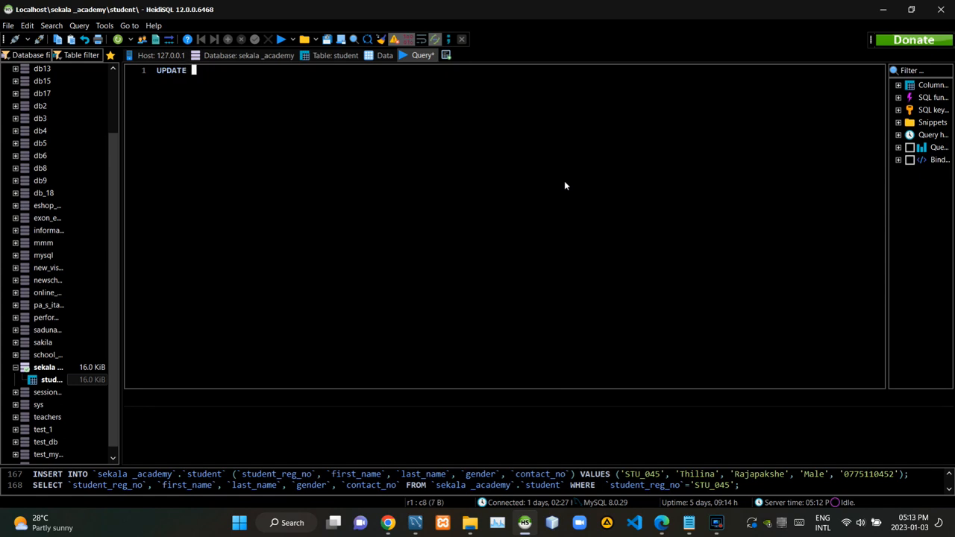